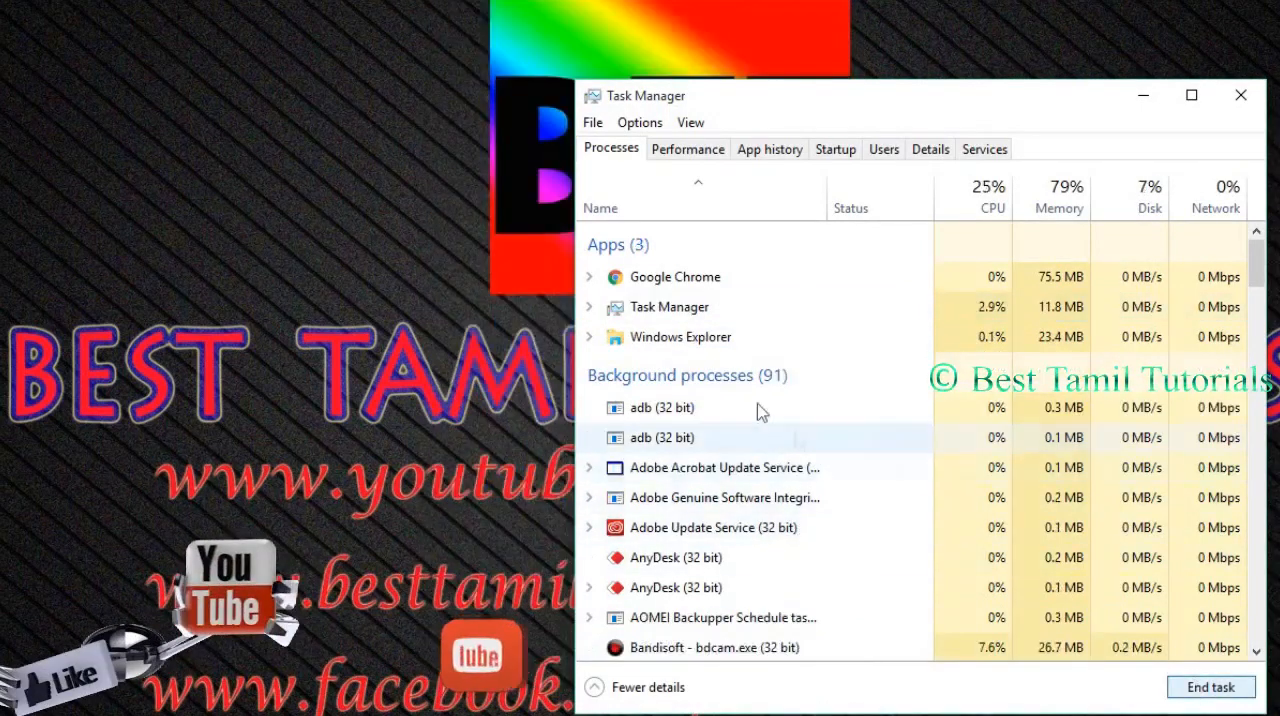
{"action": "scroll", "scroll_direction": "down", "scroll_amount": 3}
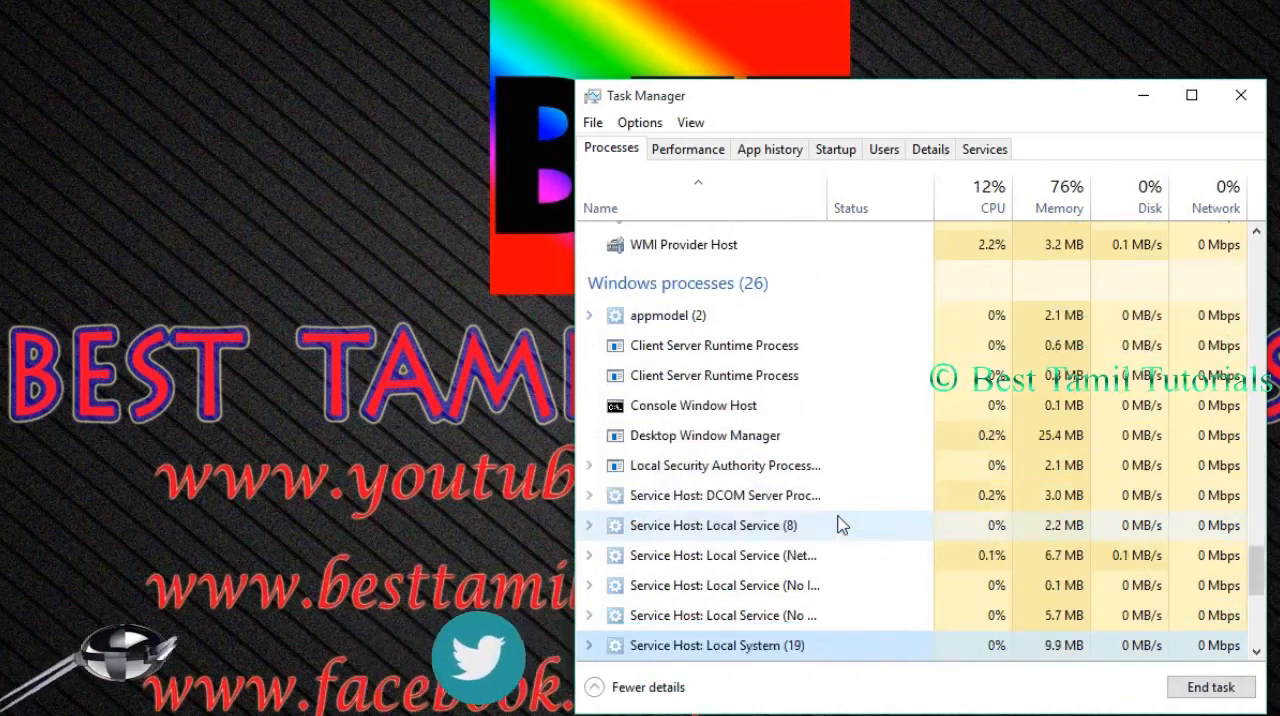
{"action": "scroll", "scroll_direction": "down", "scroll_amount": 3}
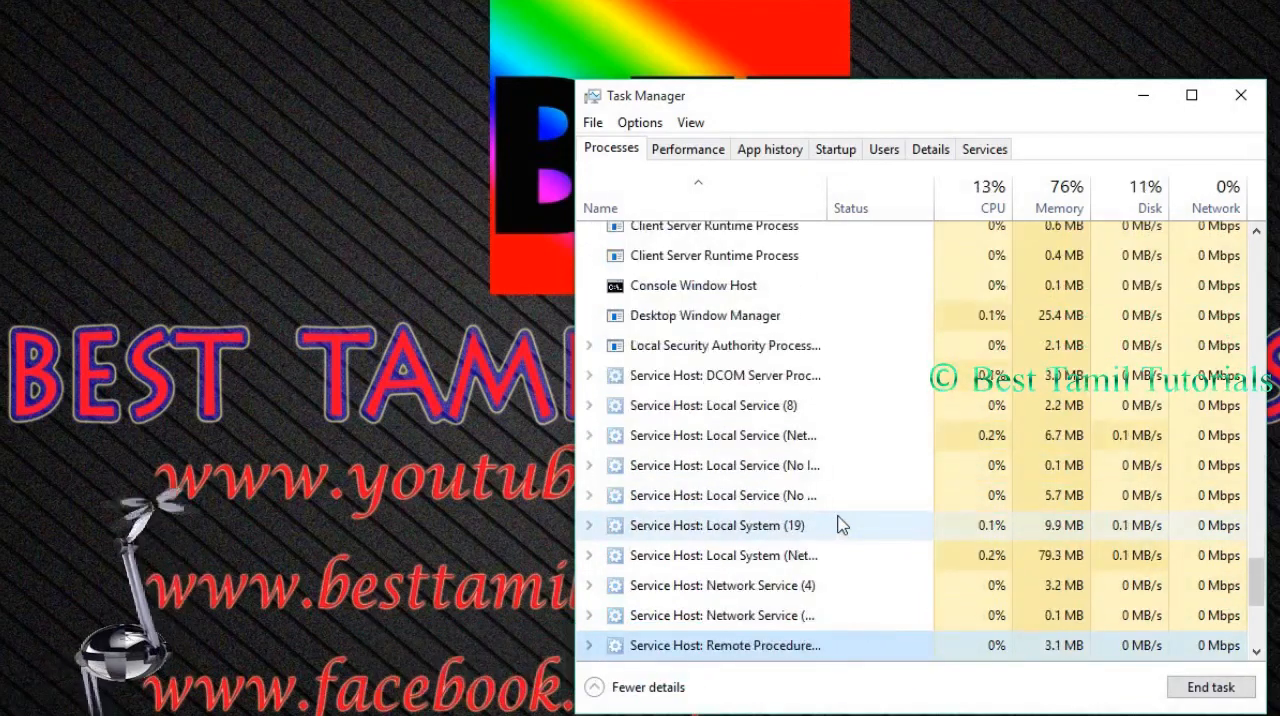
{"action": "scroll", "scroll_direction": "down", "scroll_amount": 3}
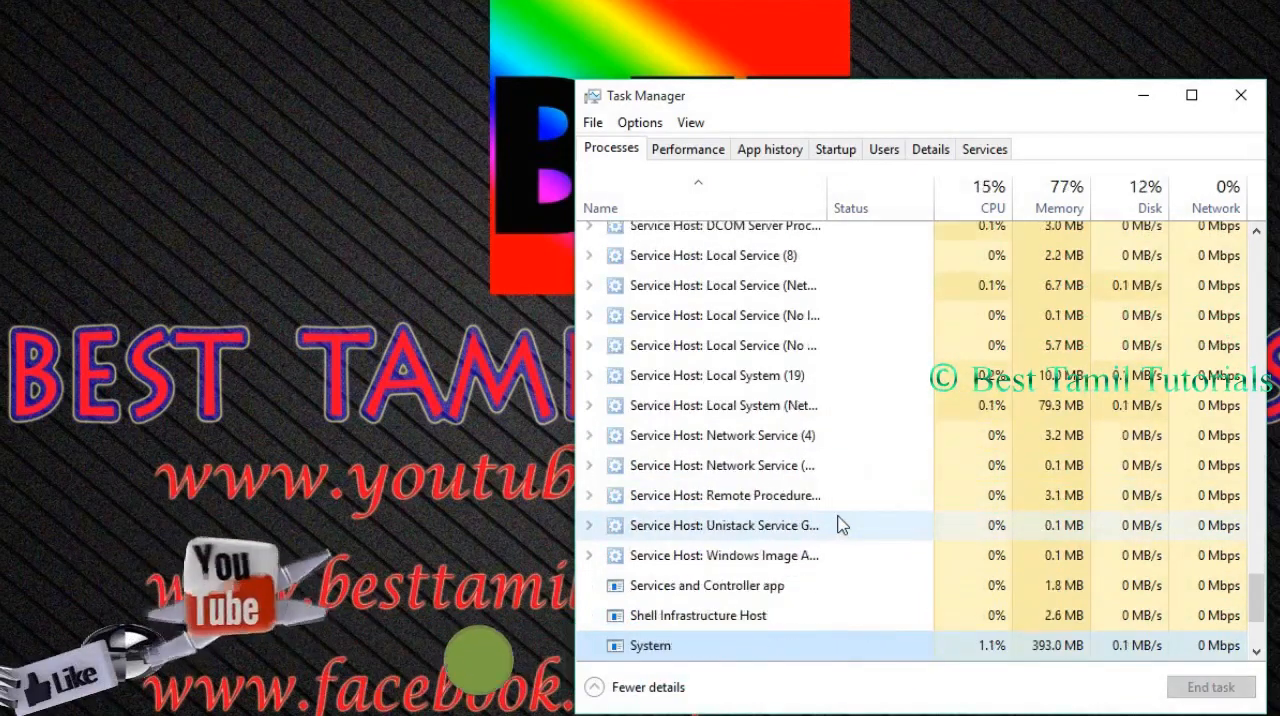
{"action": "scroll", "scroll_direction": "down", "scroll_amount": 3}
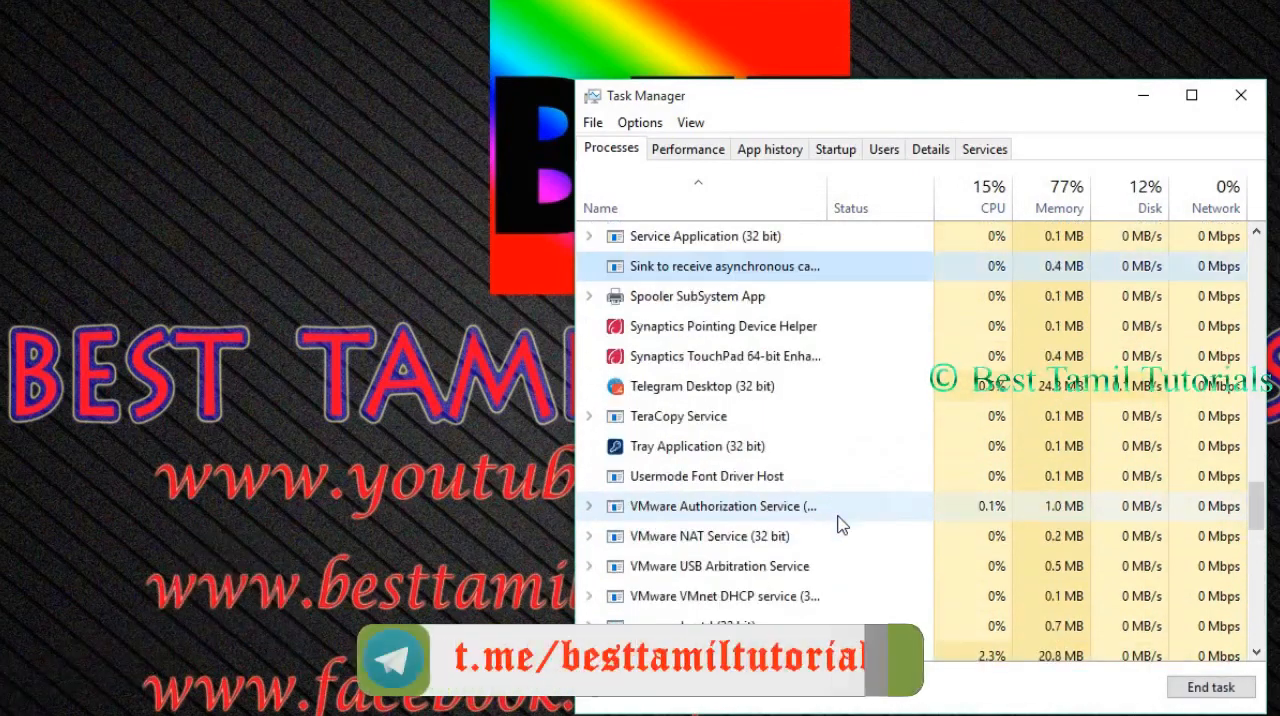
{"action": "scroll", "scroll_direction": "down", "scroll_amount": 3}
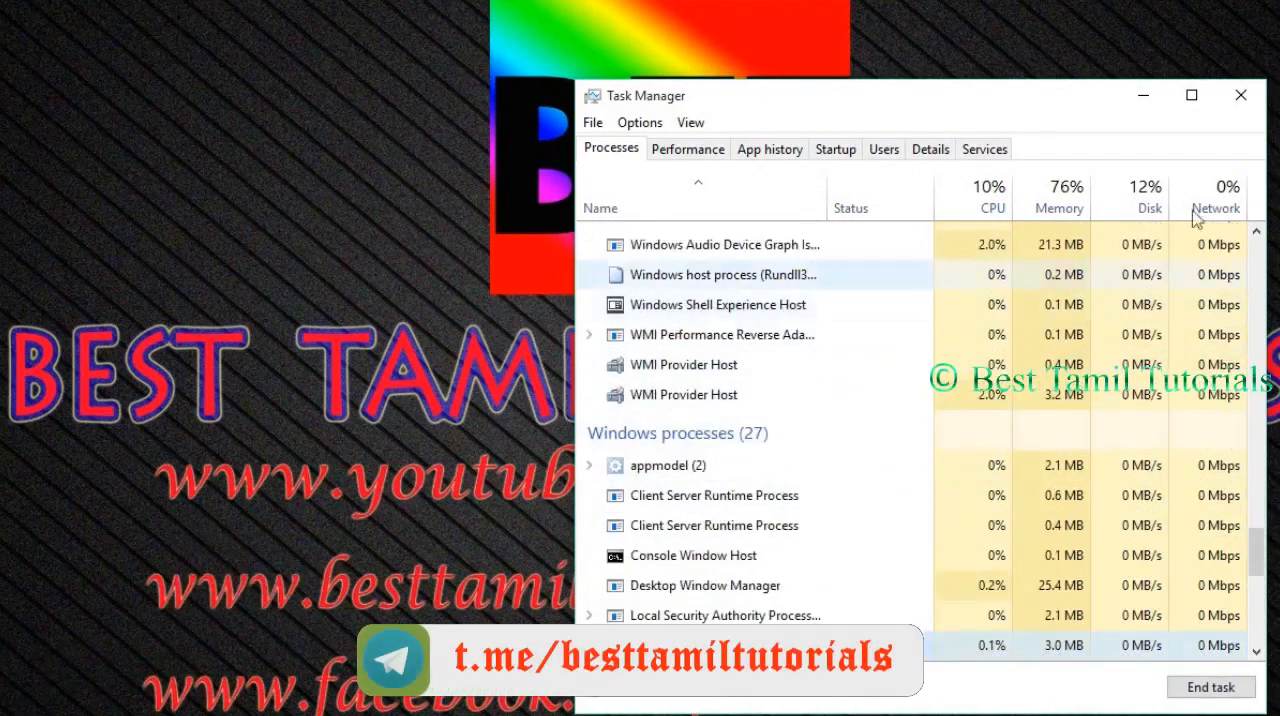